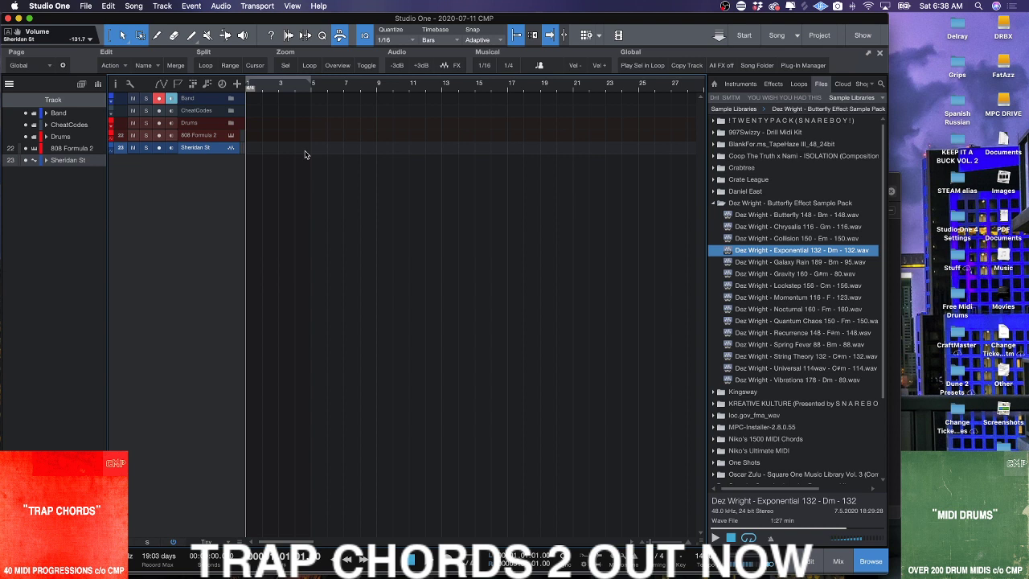
mouse_move(301, 152)
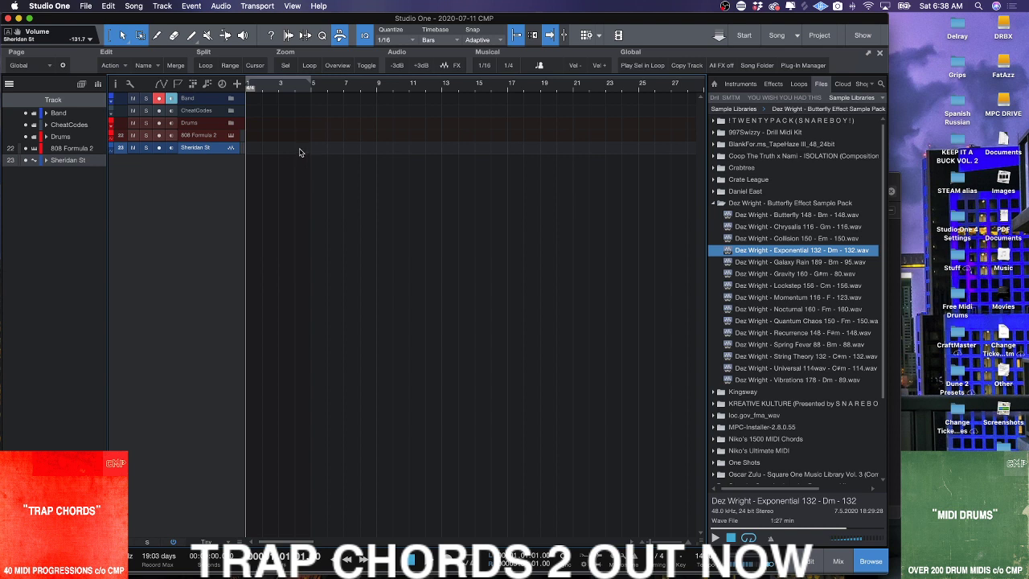
mouse_move(217, 157)
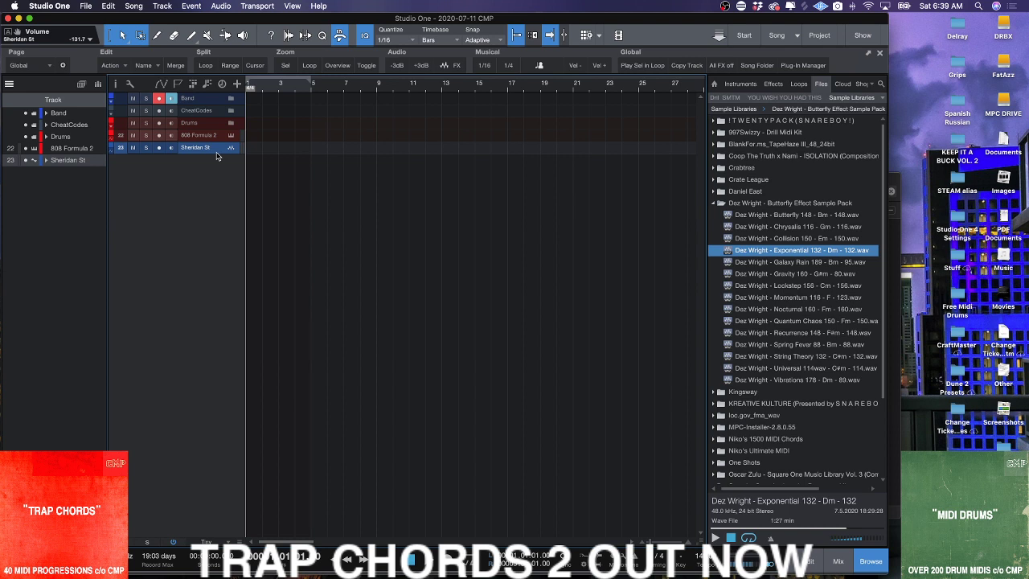
mouse_move(237, 166)
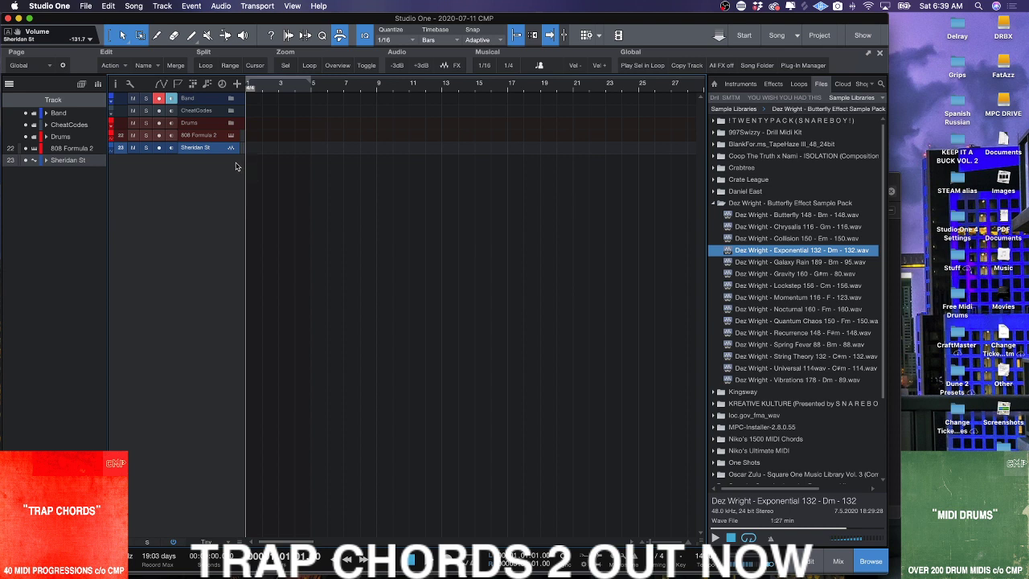
mouse_move(185, 156)
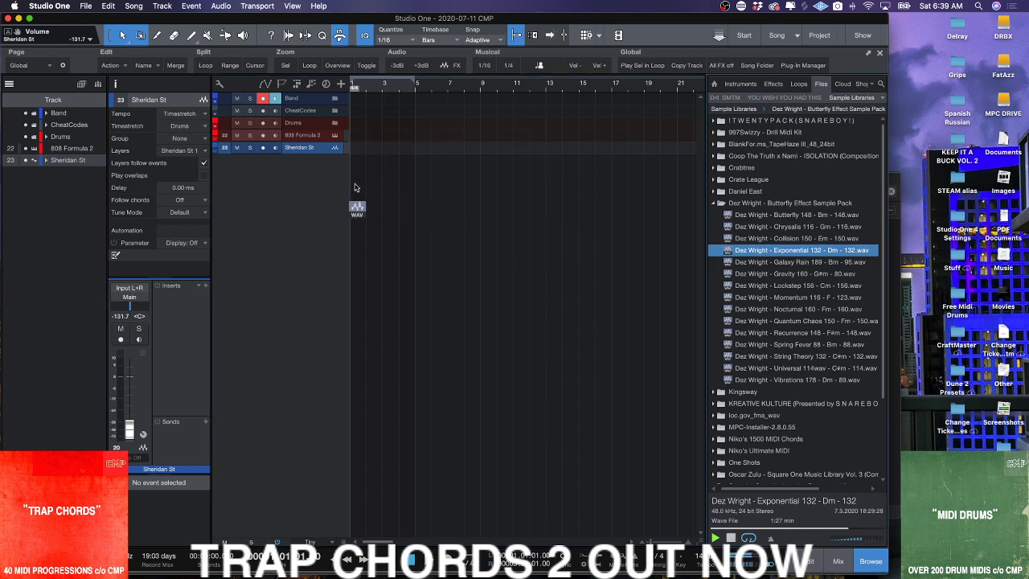
- Place 'Dez Wright - Exponential 132 - Dm - 132.wav' on track 23 at bar 1
right_click(302, 148)
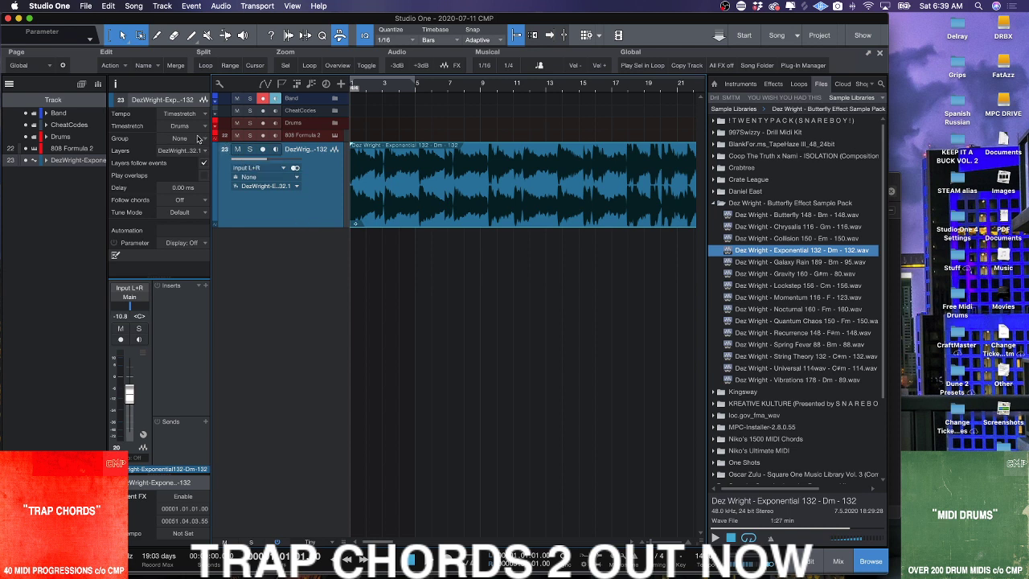
- Open the Inspector's Timestretch dropdown to list Drums, Sound, Solo and Tape modes
left_click(191, 126)
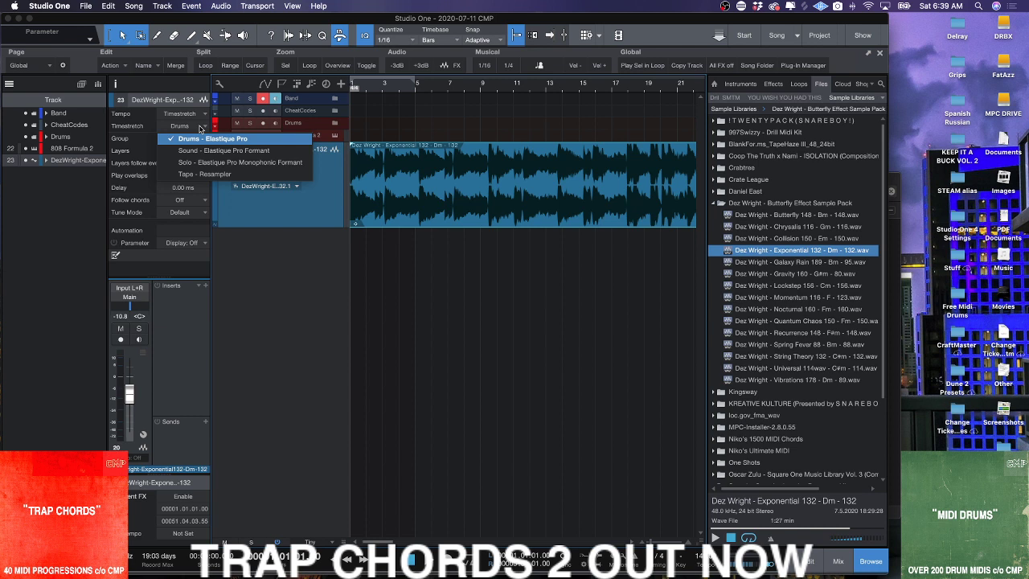
mouse_move(204, 173)
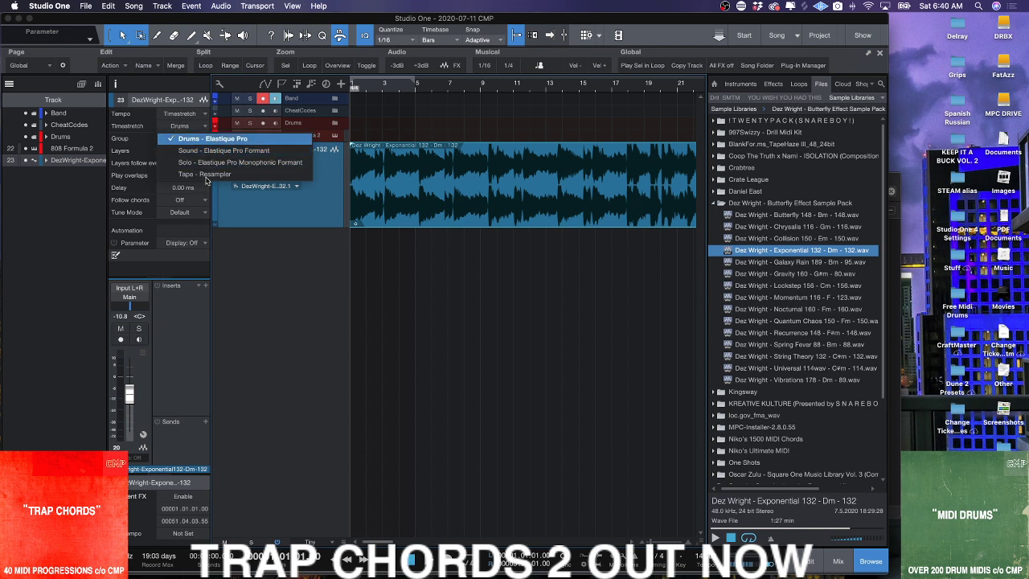
mouse_move(227, 163)
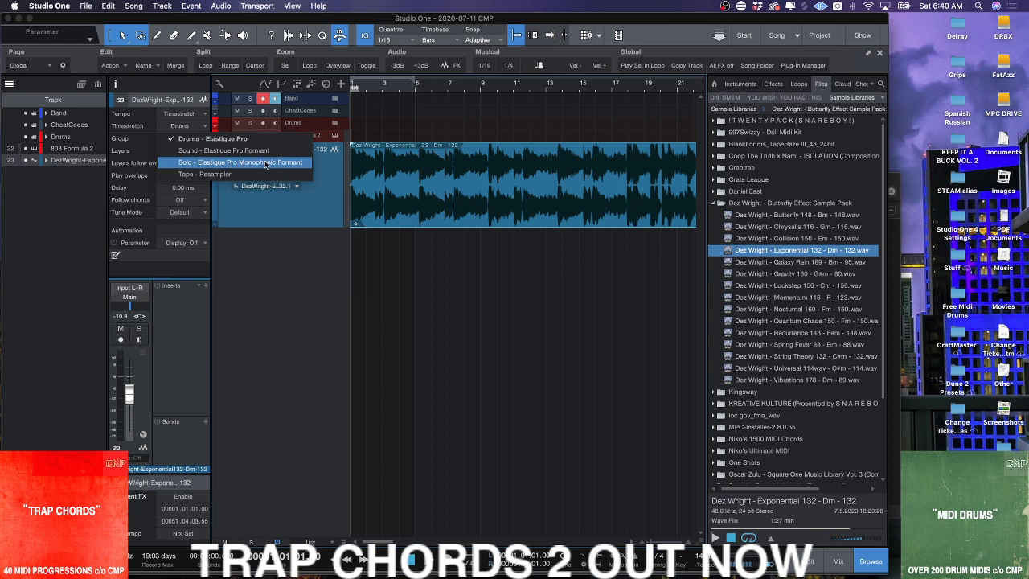
mouse_move(266, 166)
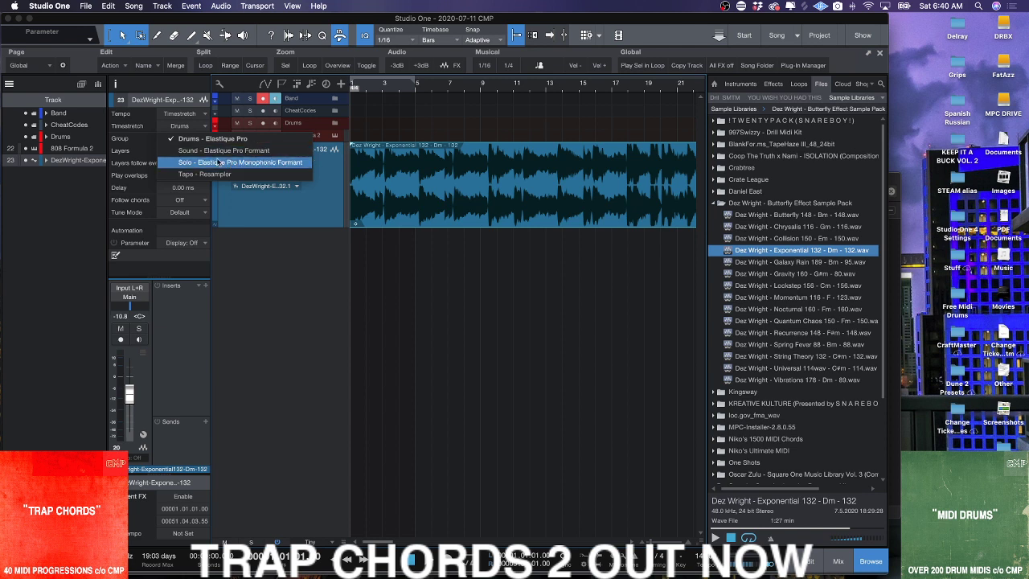
mouse_move(270, 169)
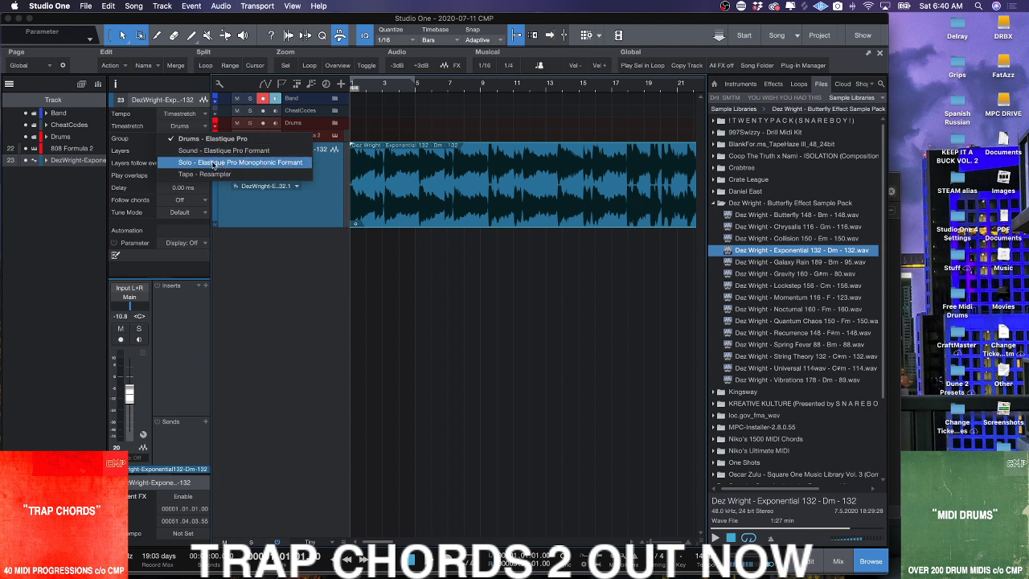
mouse_move(233, 174)
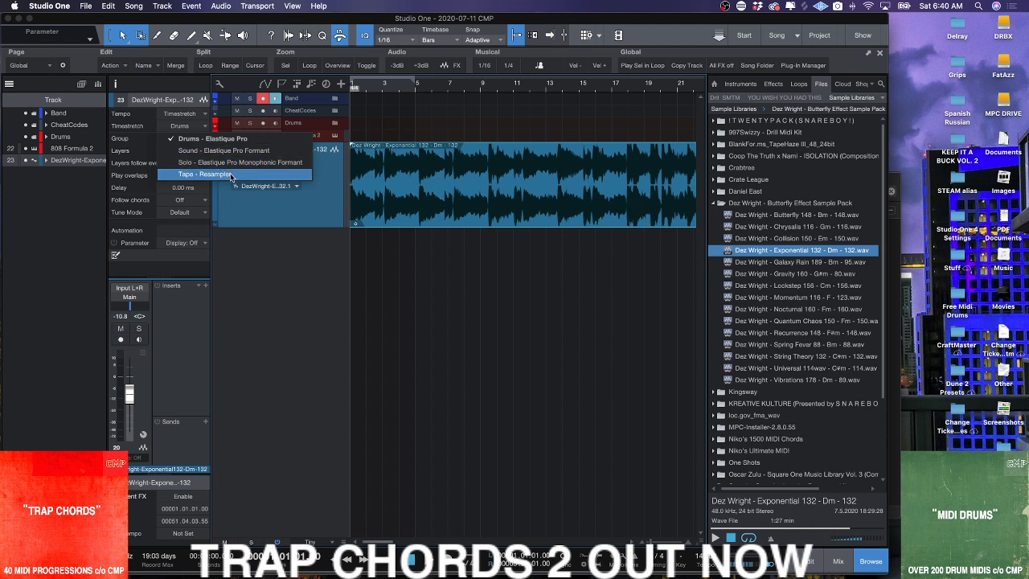
- Set the track to Tape - Resampler timestretch and the loop's File Tempo to 132
left_click(206, 174)
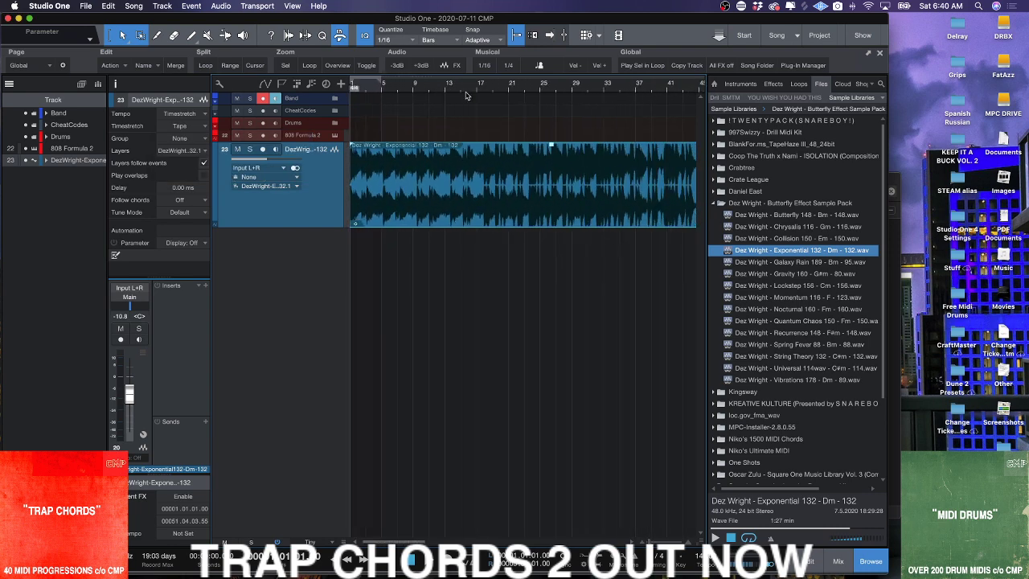
mouse_move(501, 84)
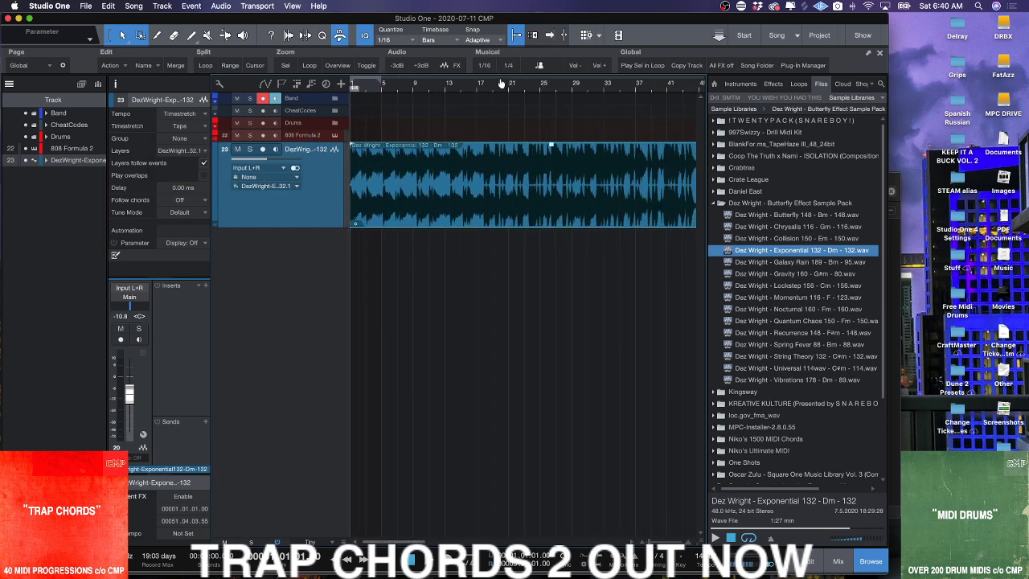
right_click(579, 210)
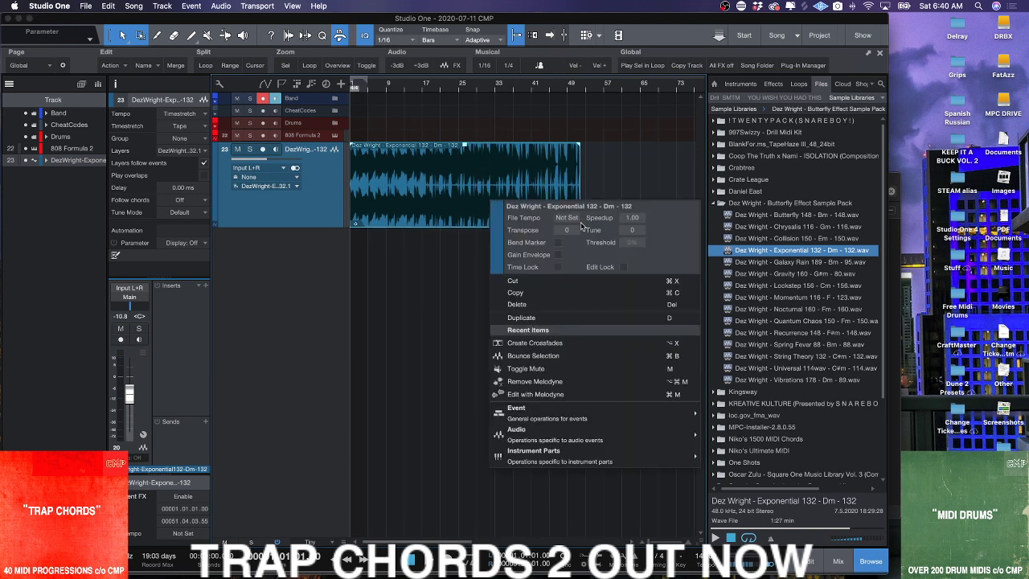
left_click(567, 218)
type("132")
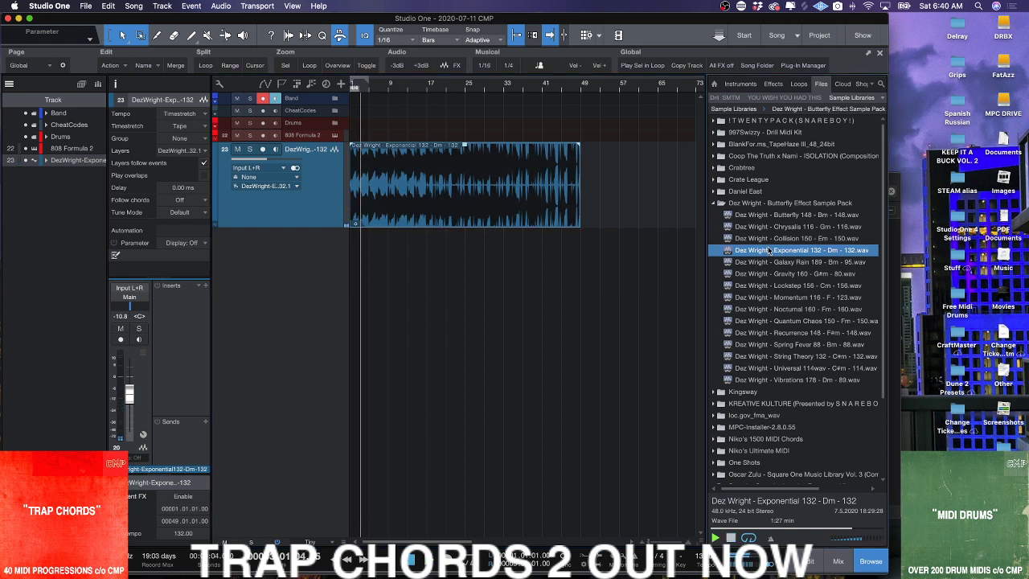
left_click(732, 537)
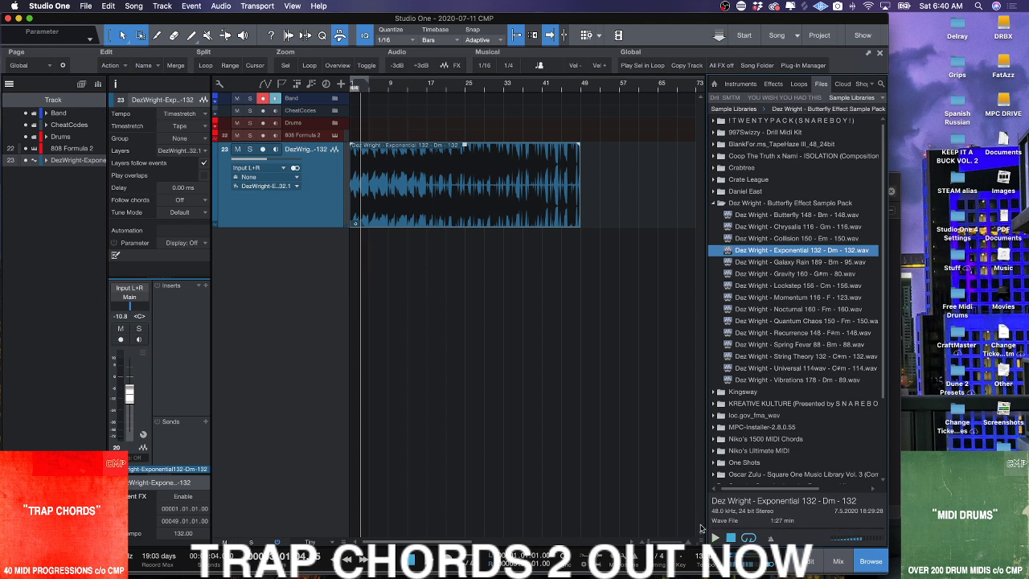
left_click(714, 538)
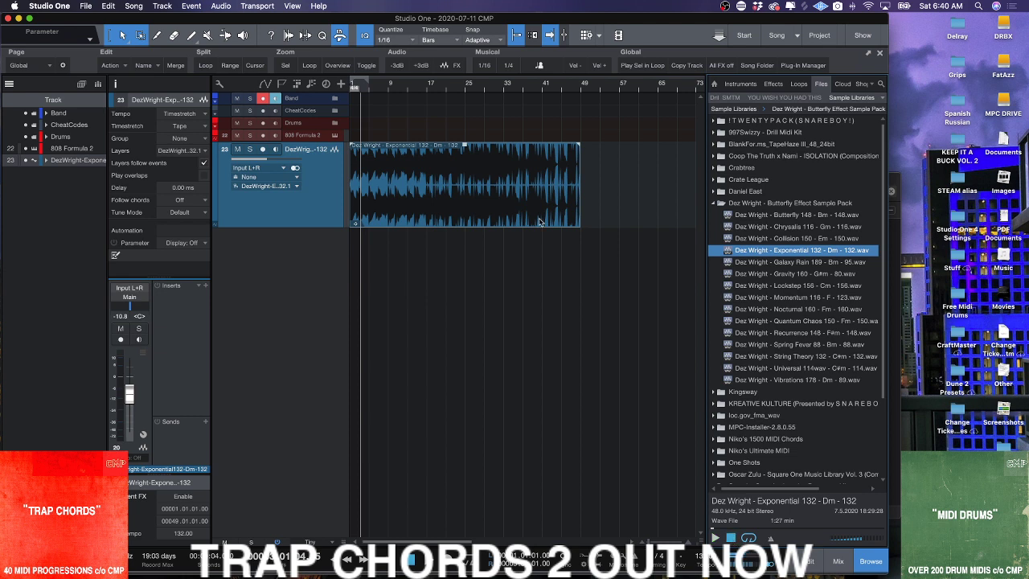
mouse_move(434, 256)
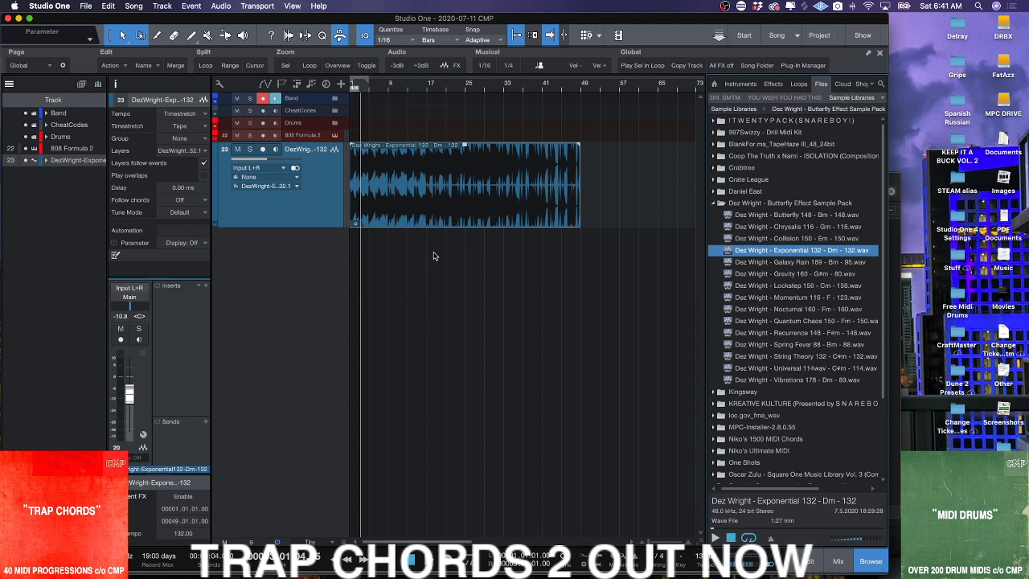
mouse_move(686, 445)
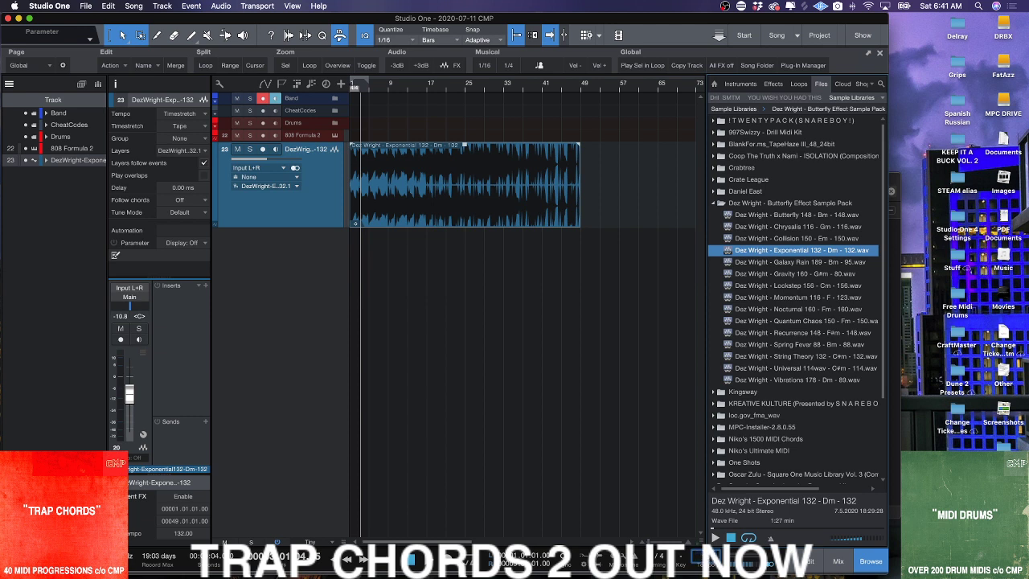
mouse_move(556, 433)
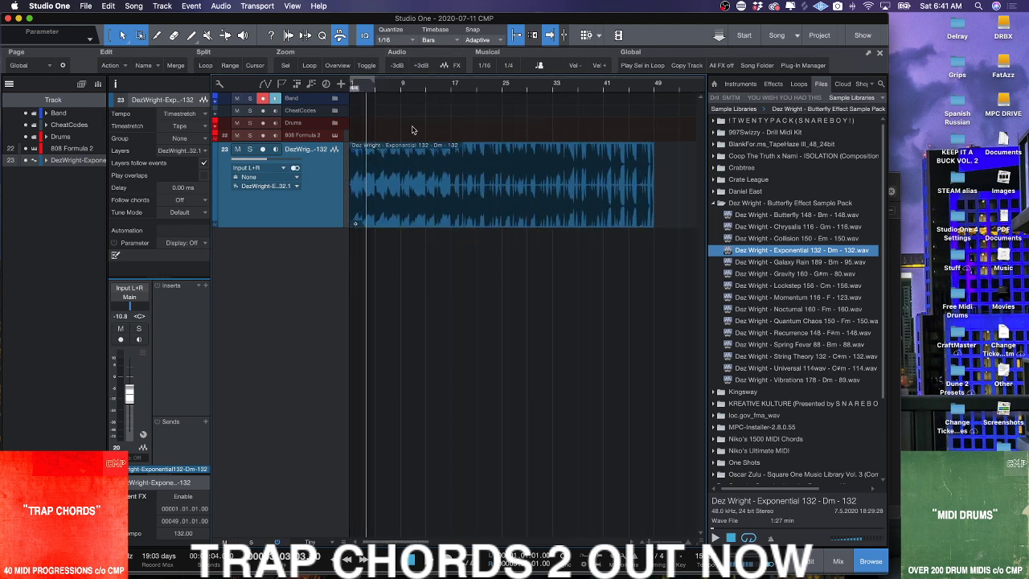
mouse_move(416, 127)
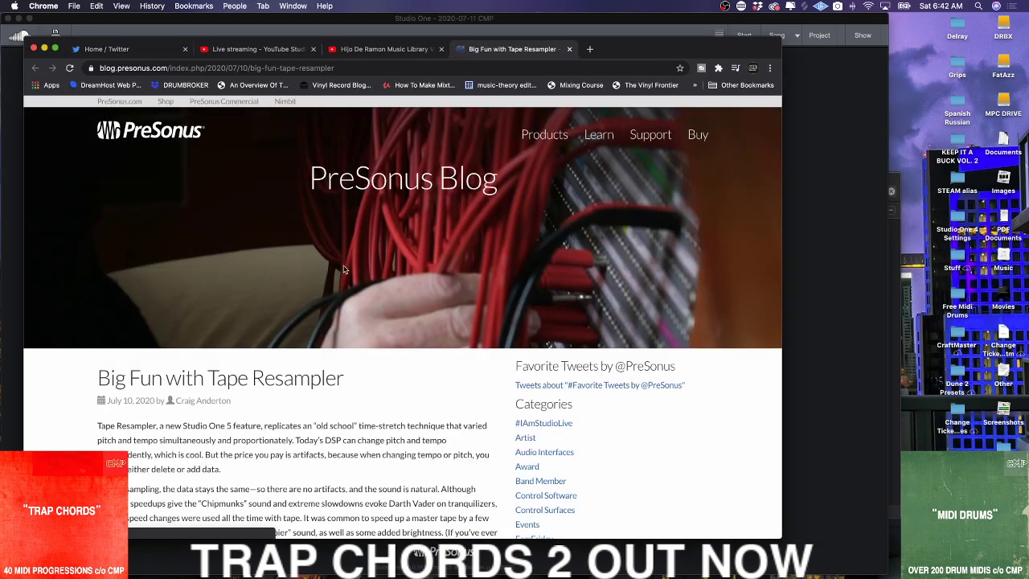
- Scroll the 'Big Fun with Tape Resampler' post down to the Handy Transposition Chart
scroll("down", 3)
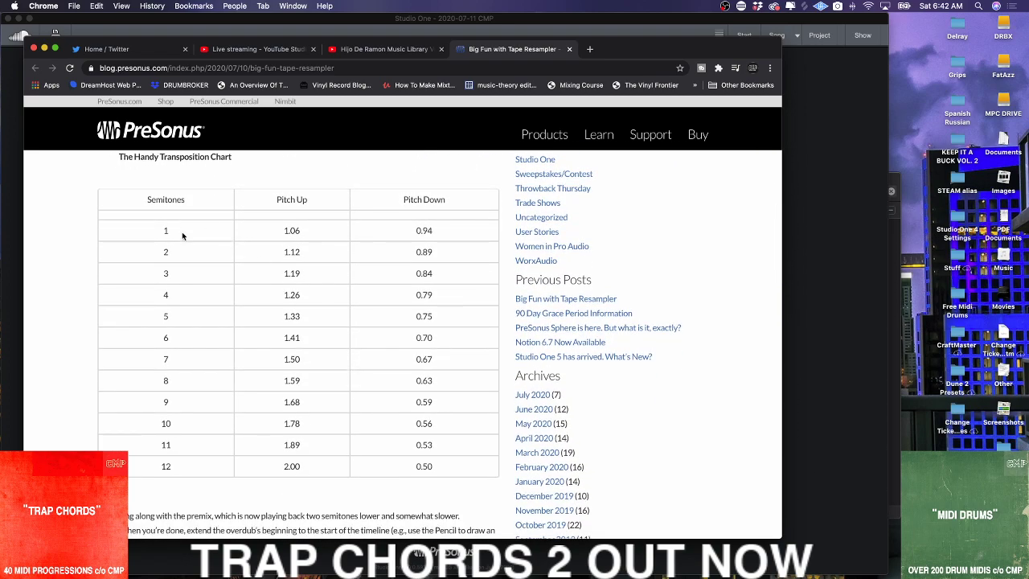
scroll("down", 3)
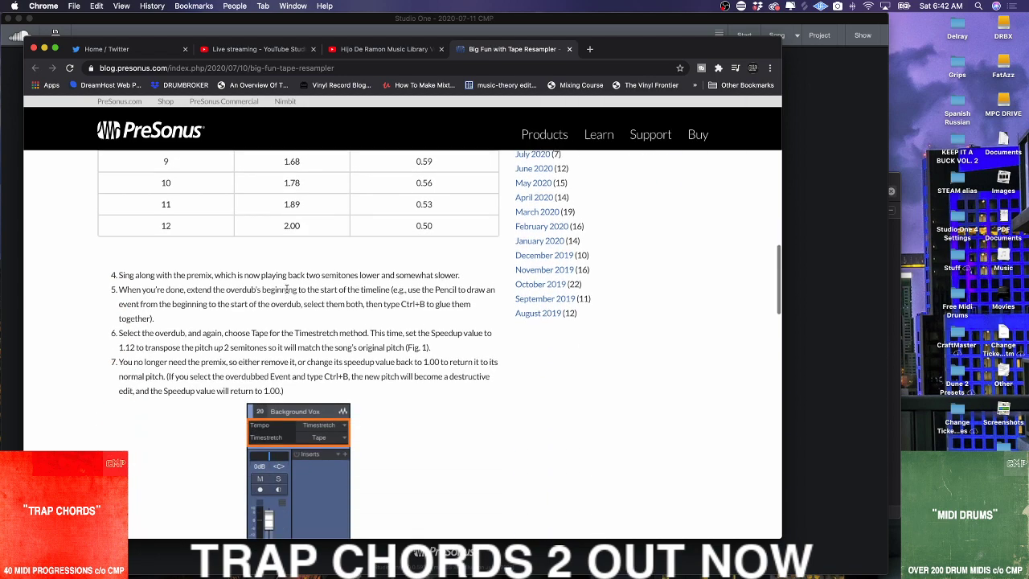
scroll("down", 3)
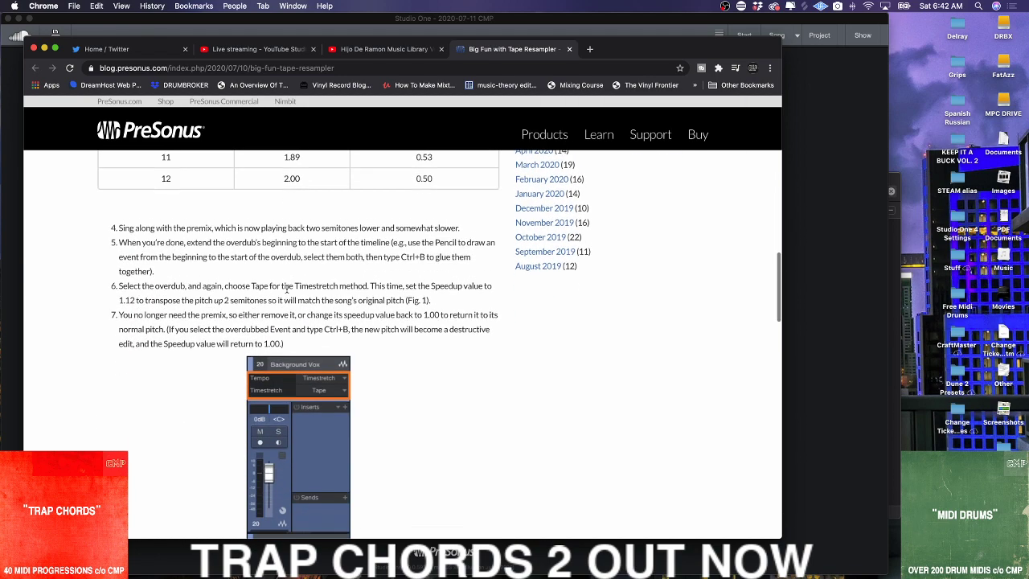
scroll("down", 3)
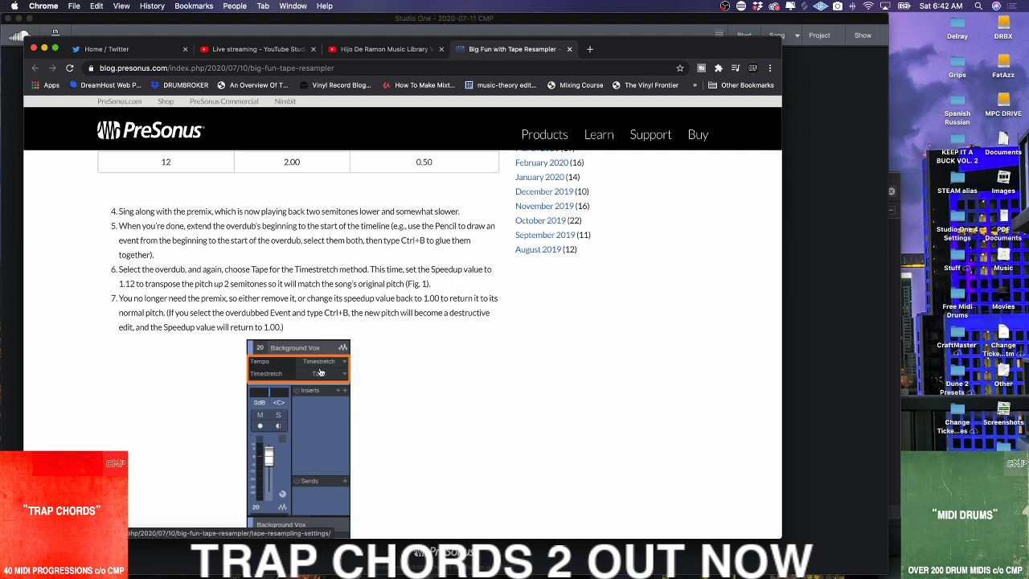
scroll("up", 3)
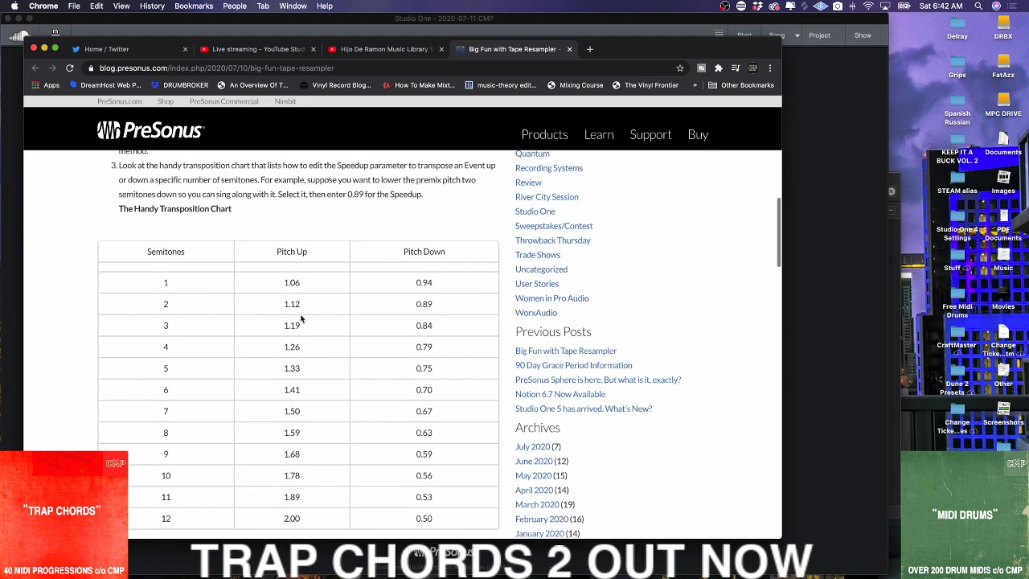
scroll("down", 3)
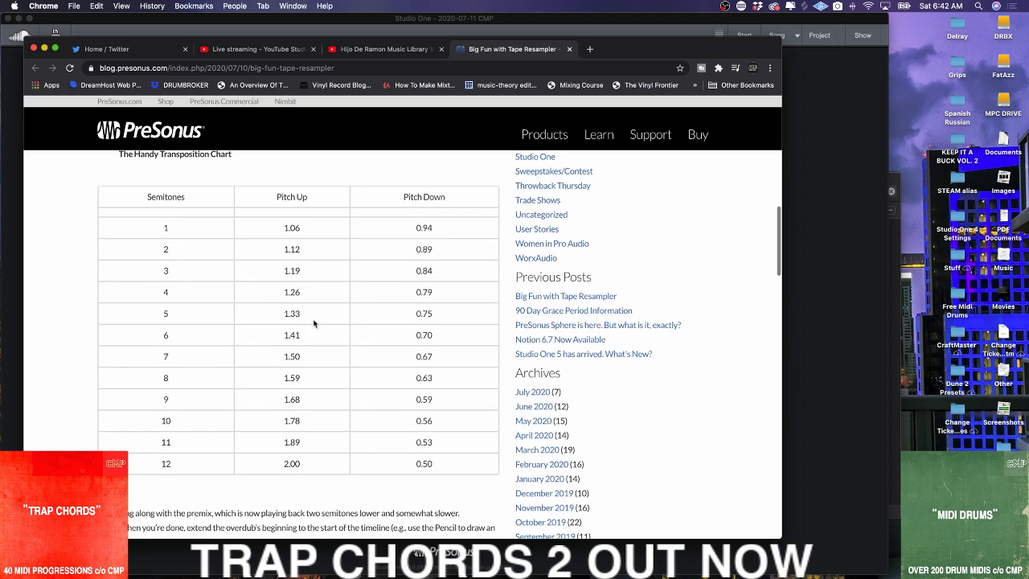
mouse_move(73, 24)
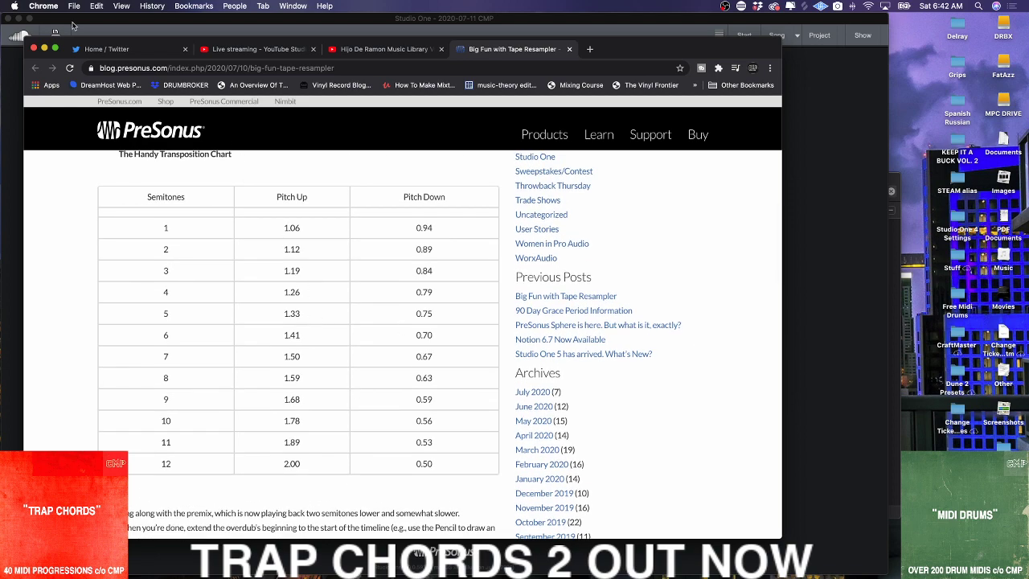